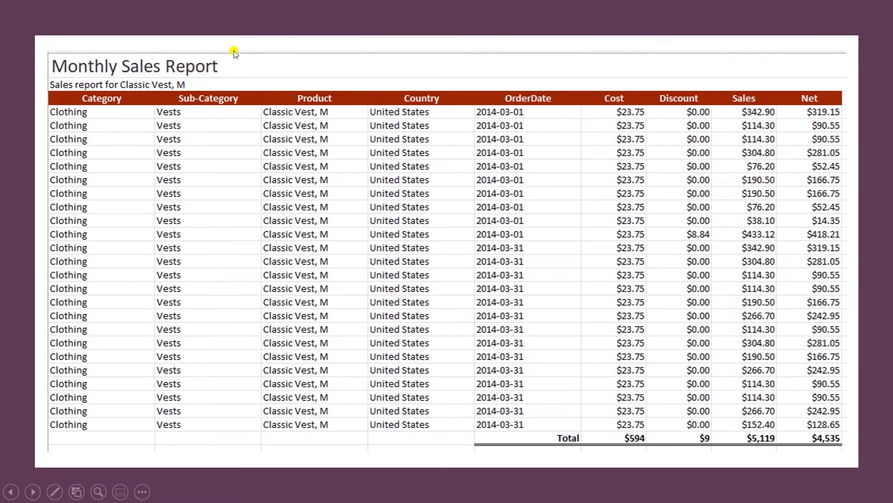
pyautogui.moveTo(219, 102)
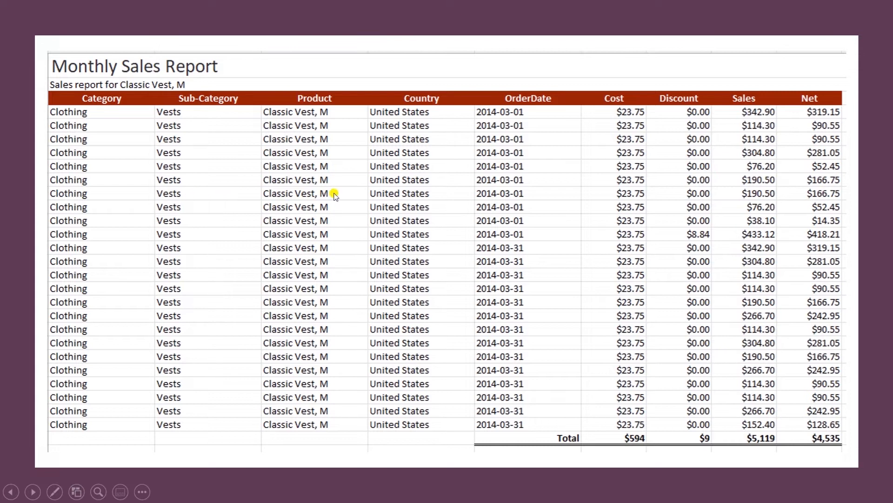
pyautogui.moveTo(534, 203)
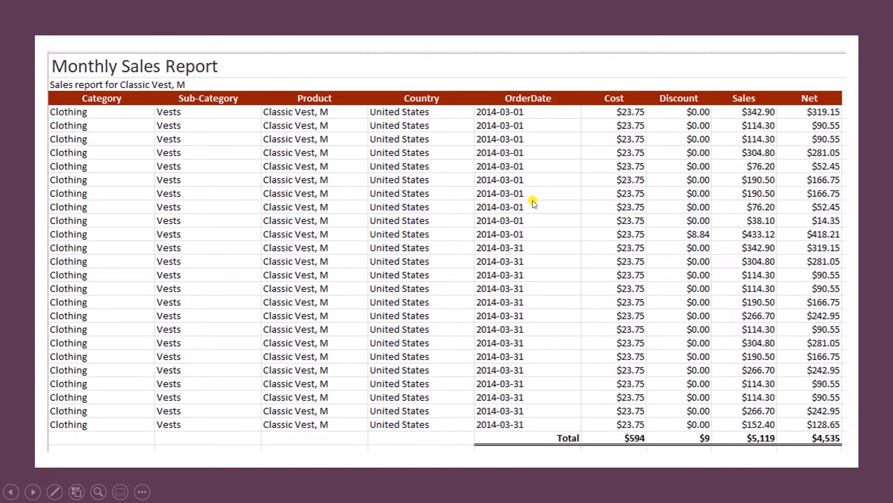
pyautogui.moveTo(628, 171)
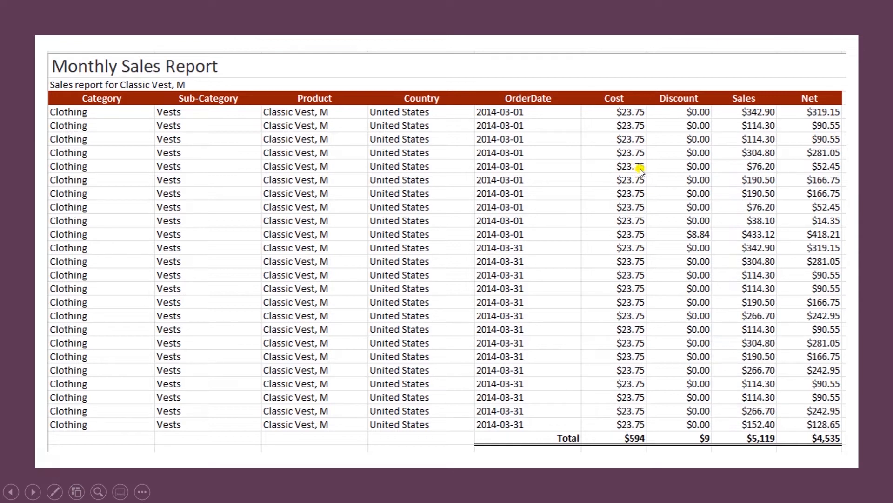
pyautogui.moveTo(484, 450)
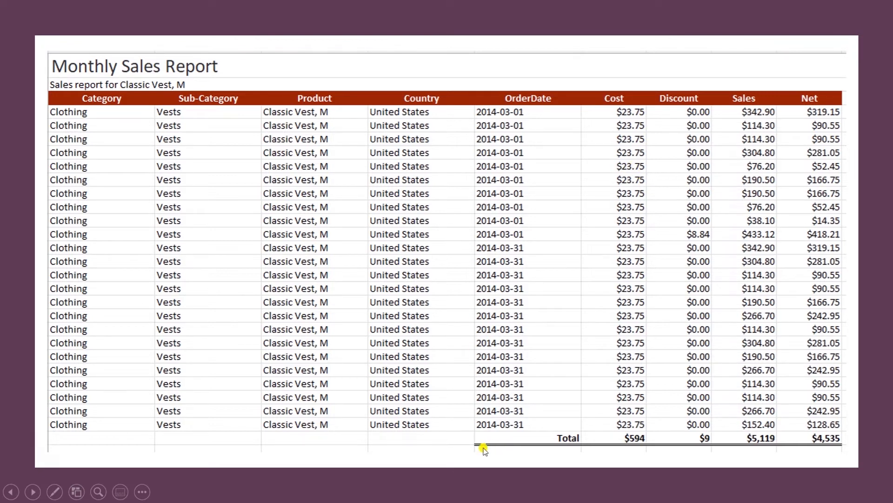
pyautogui.moveTo(676, 448)
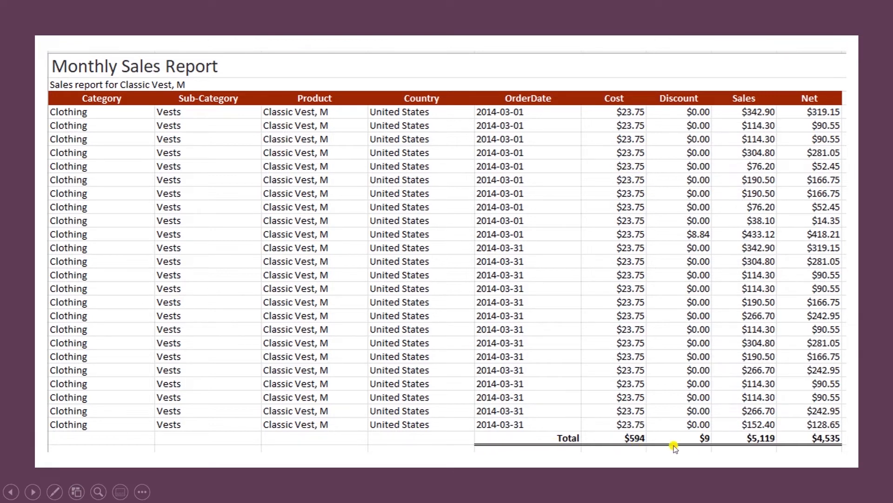
pyautogui.moveTo(832, 442)
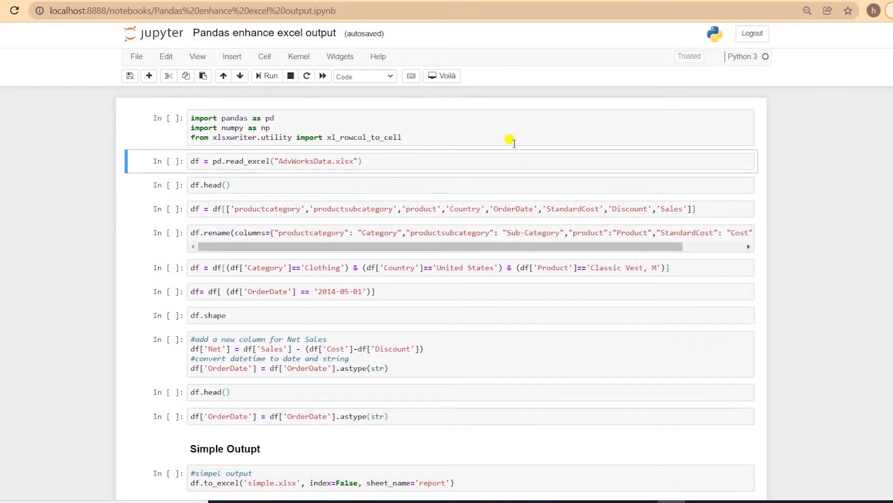
pyautogui.moveTo(500, 120)
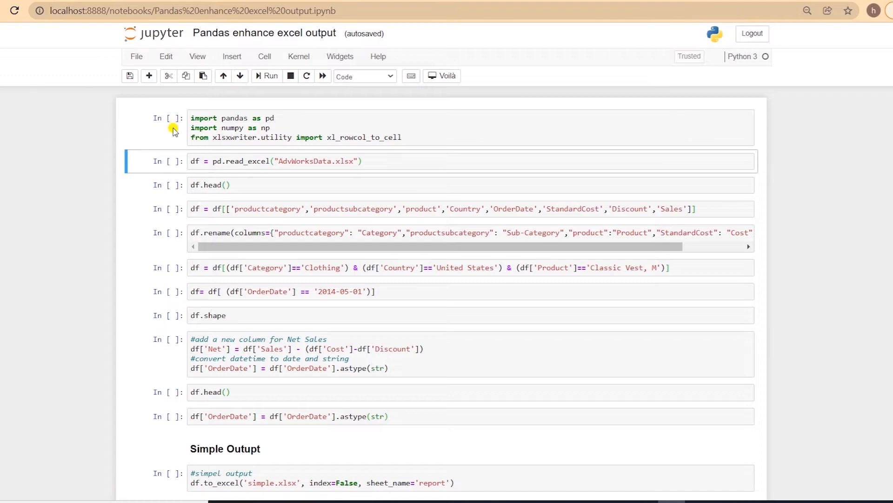
# Select and enter the first notebook cell containing the imports
pyautogui.click(324, 118)
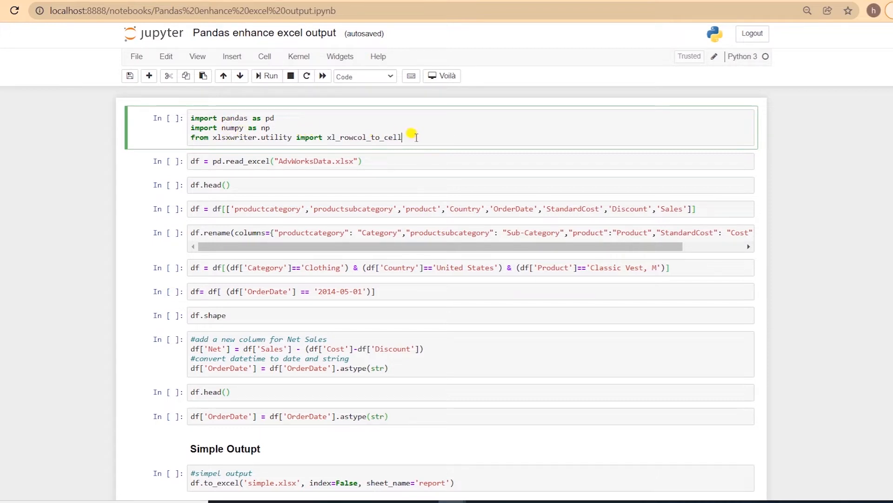
pyautogui.click(266, 76)
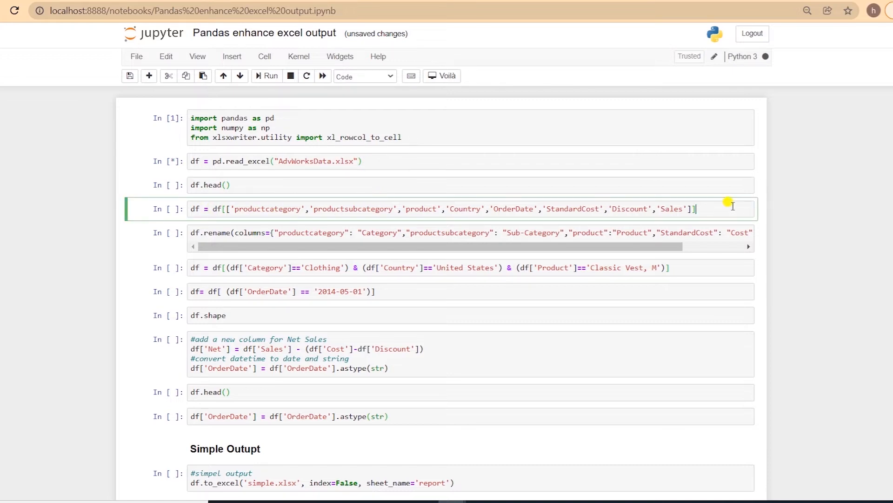
# Run the import and loading cells, then select the Clothing/United States and Classic Vest filter cells
pyautogui.press('shift+enter')
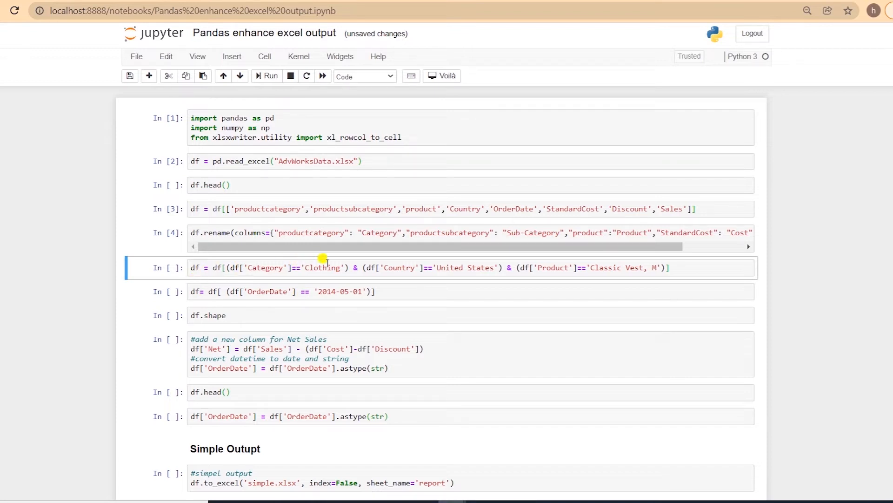
pyautogui.moveTo(459, 266)
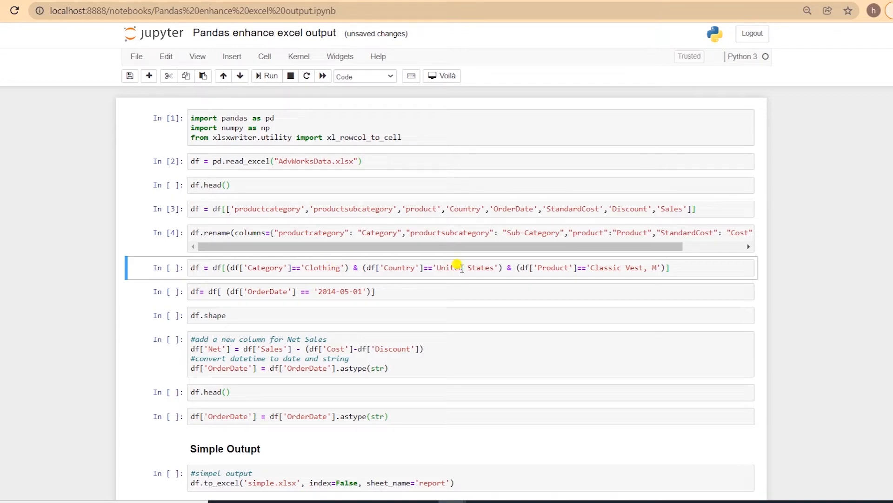
pyautogui.click(672, 267)
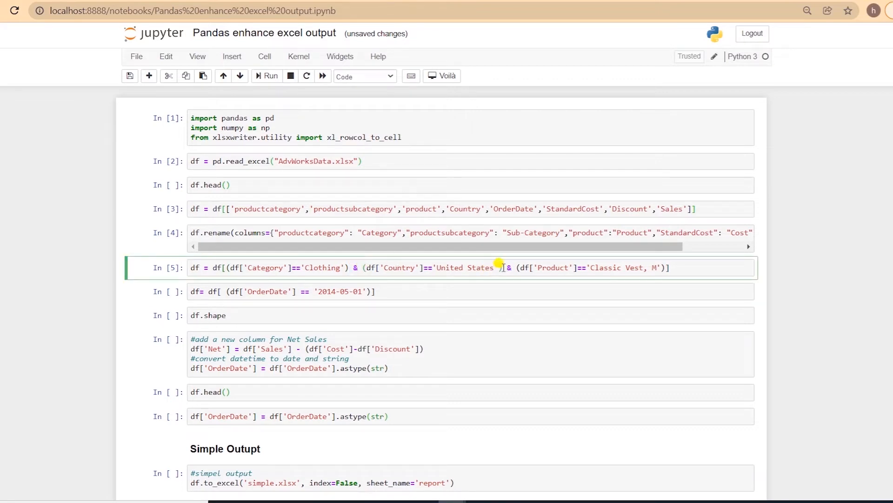
pyautogui.click(449, 291)
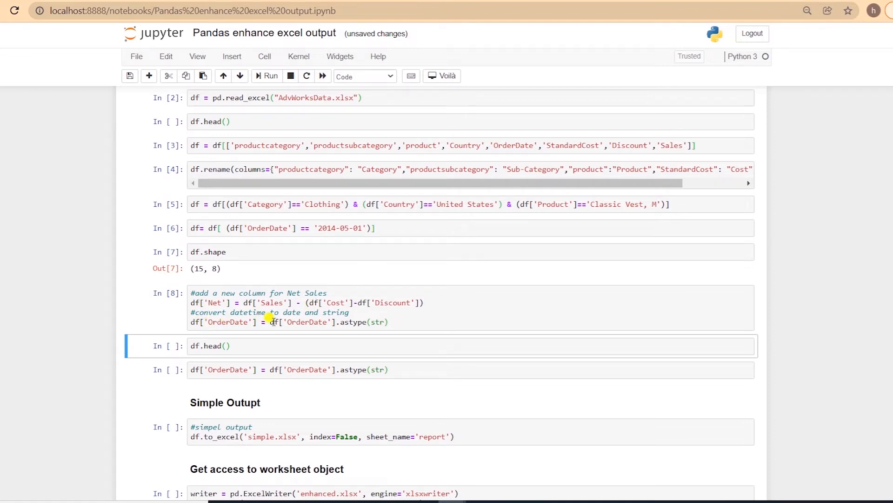
# Run the Net column and date conversion cell, then the simple.xlsx export cell
pyautogui.click(397, 322)
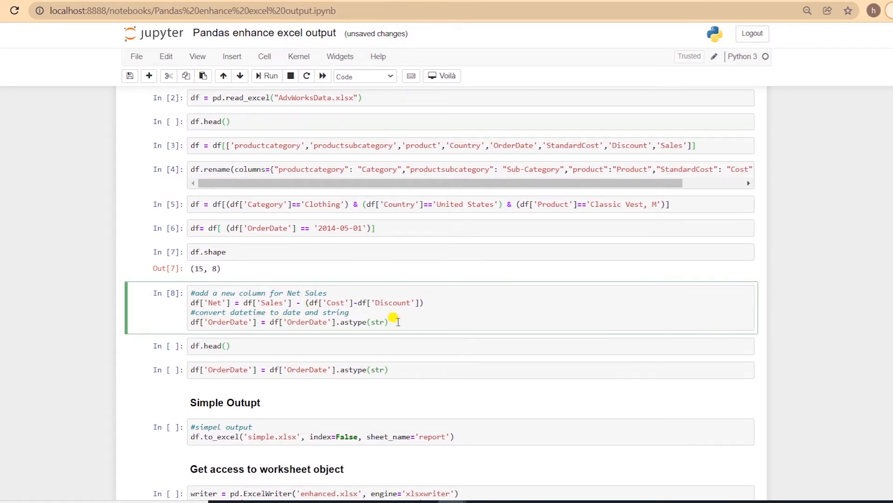
pyautogui.click(331, 345)
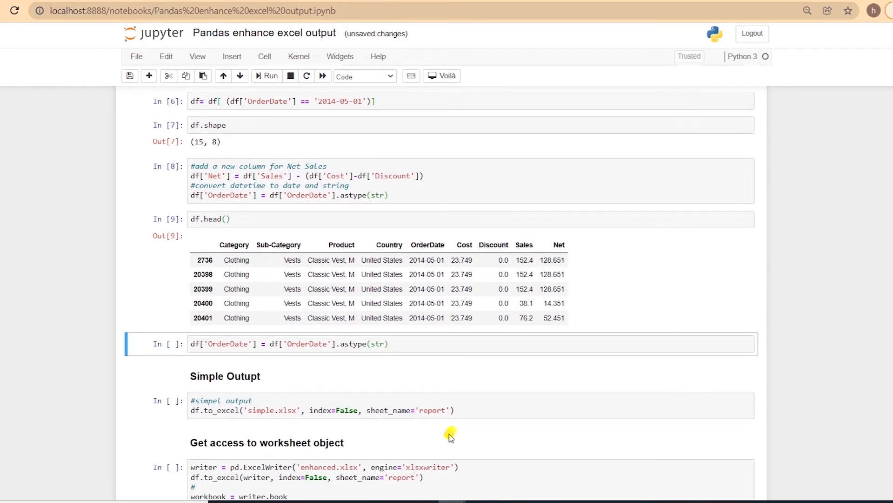
pyautogui.click(399, 409)
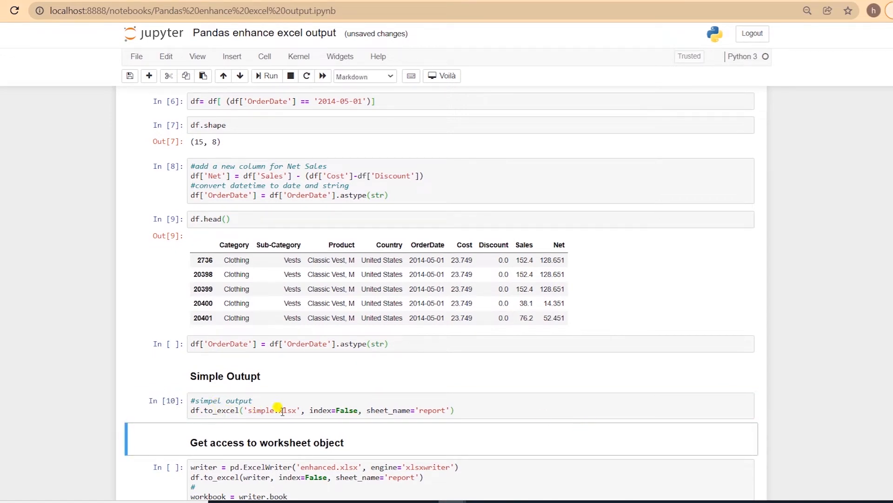
pyautogui.moveTo(336, 409)
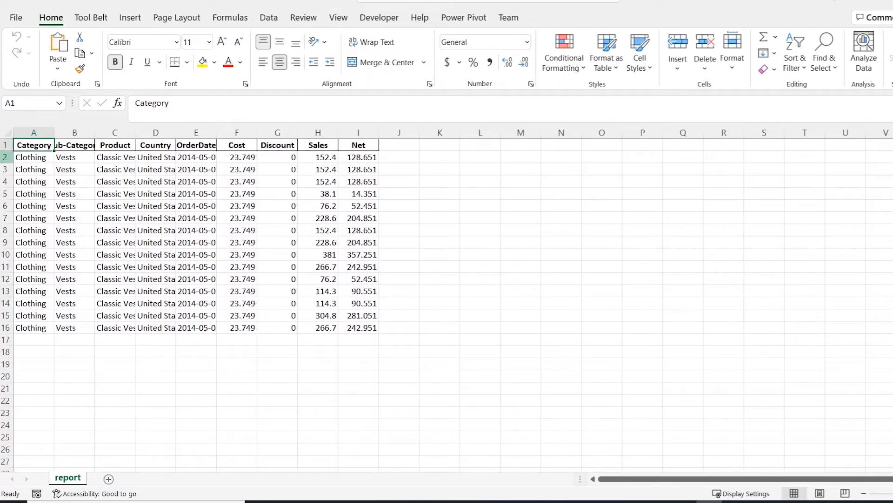
pyautogui.moveTo(166, 173)
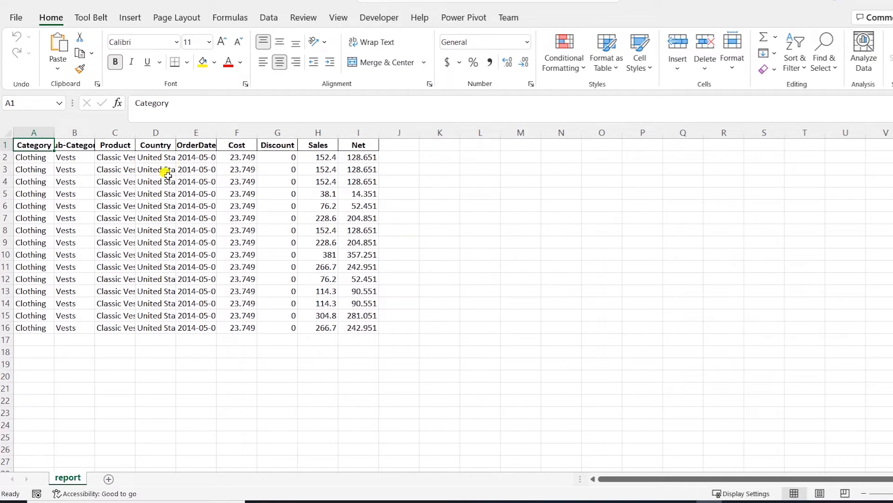
pyautogui.moveTo(241, 162)
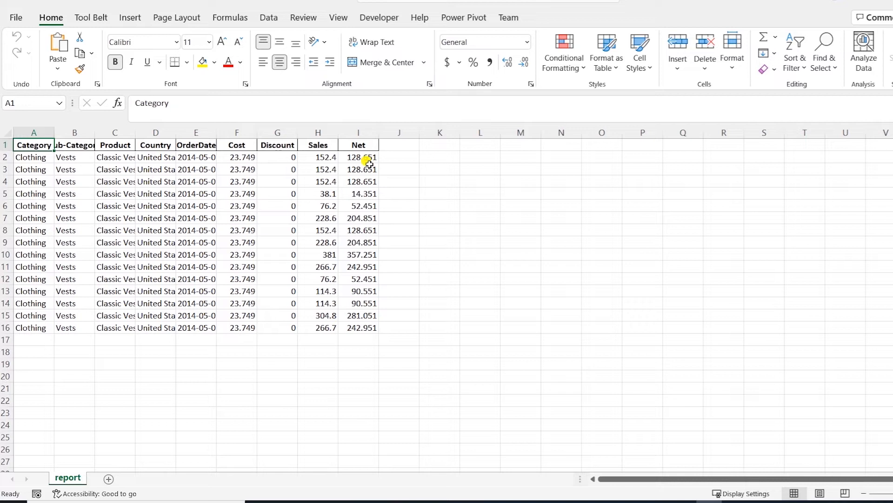
# Select columns A through E in simple.xlsx, then deselect them
pyautogui.moveTo(33, 132); pyautogui.dragTo(196, 133)
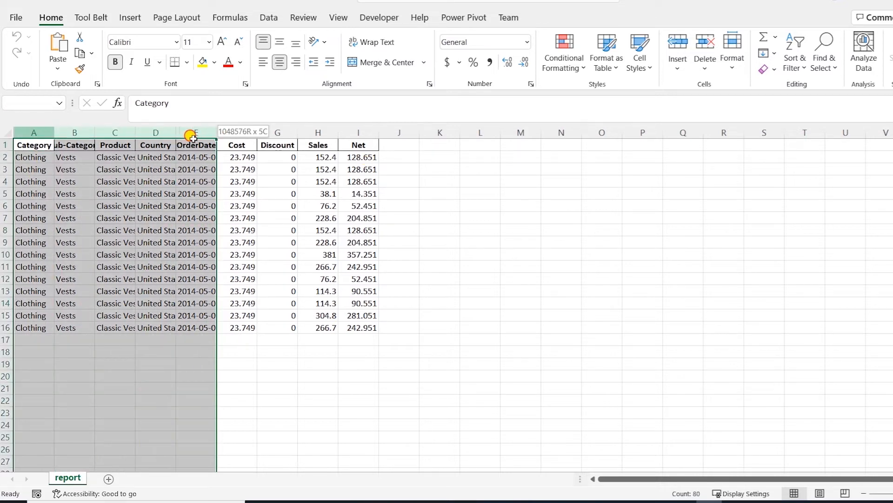
pyautogui.click(155, 193)
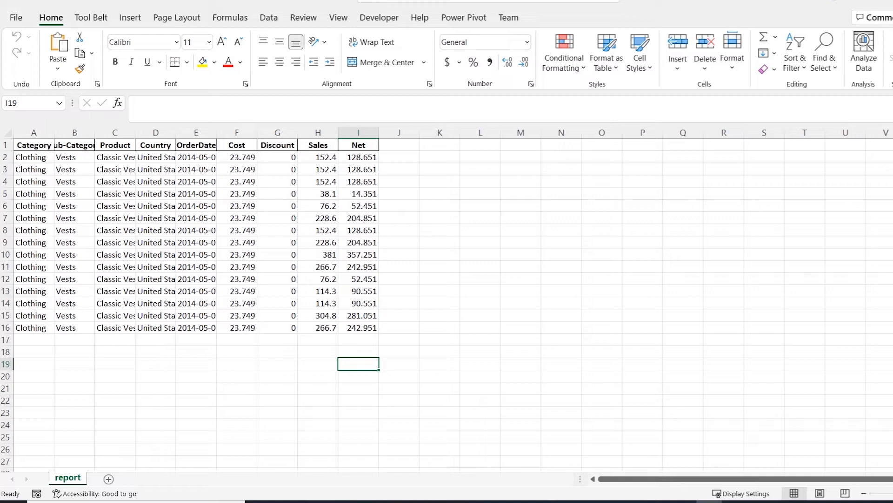
pyautogui.moveTo(242, 377)
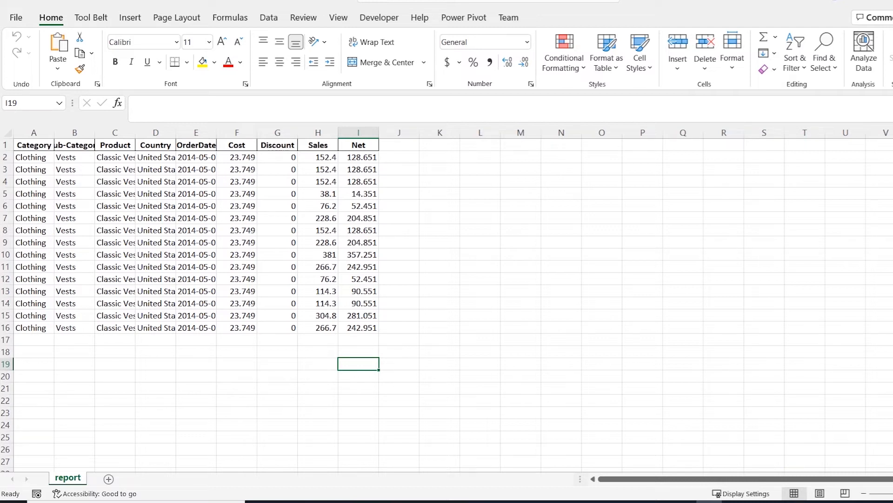
pyautogui.moveTo(241, 377)
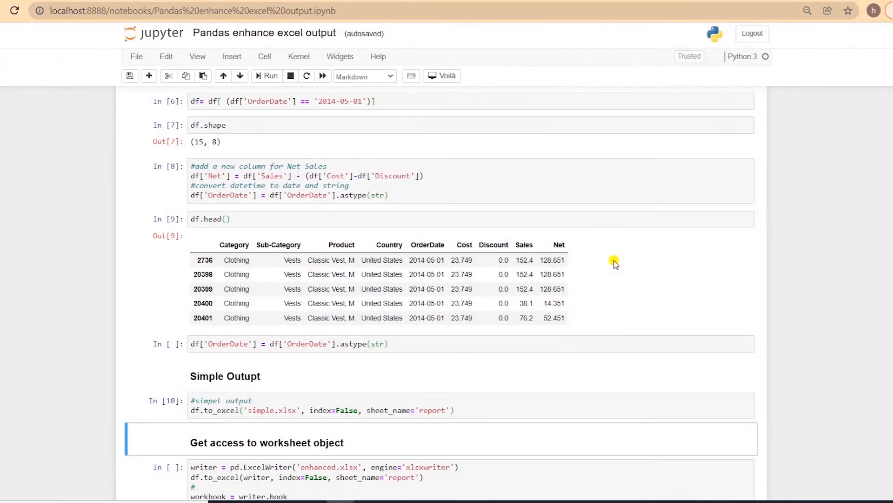
# Run the enhanced.xlsx ExcelWriter cell and the cell setting worksheet zoom to 90
pyautogui.scroll(-3)
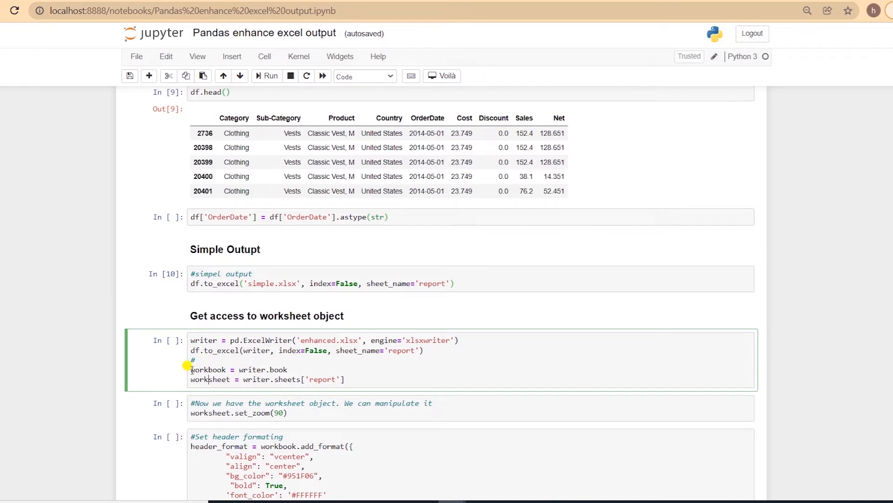
pyautogui.moveTo(239, 365)
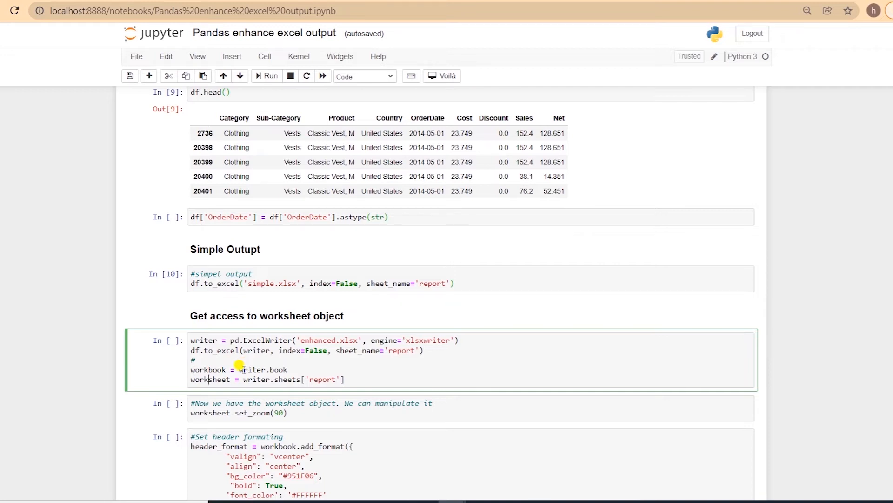
pyautogui.doubleClick(209, 369)
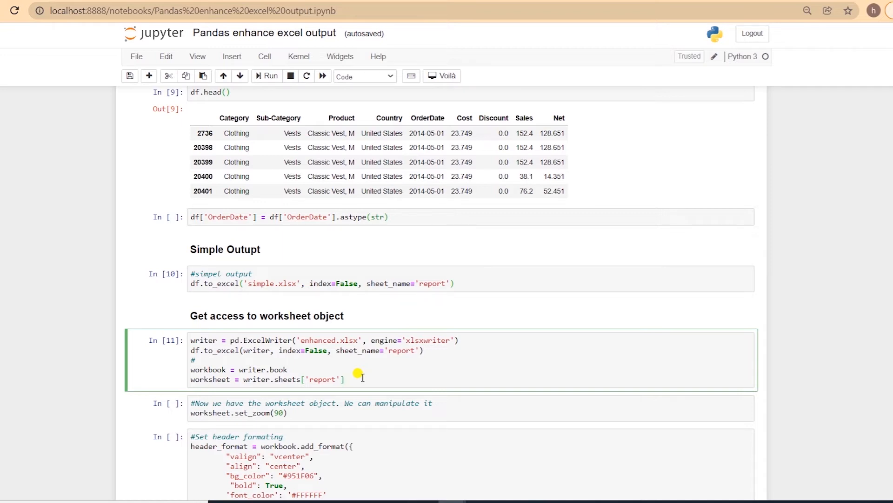
pyautogui.click(345, 379)
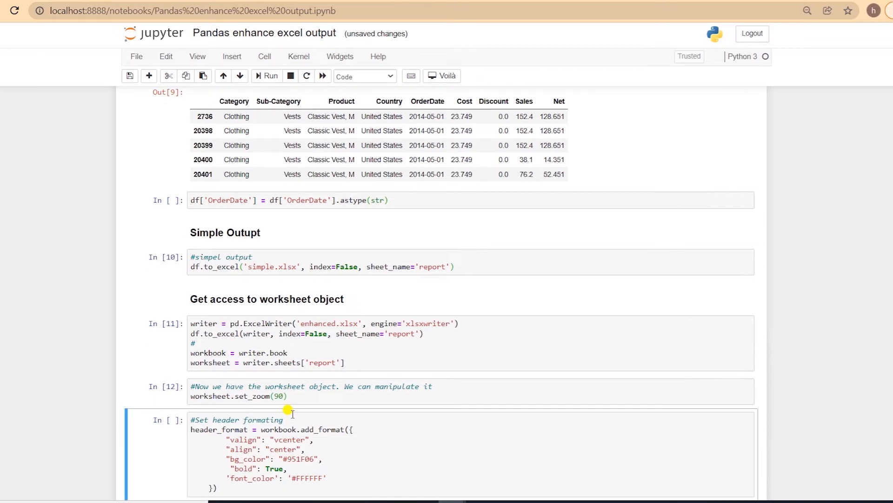
# Run the header formatting cell for centred bold white text on #951F06
pyautogui.scroll(-3)
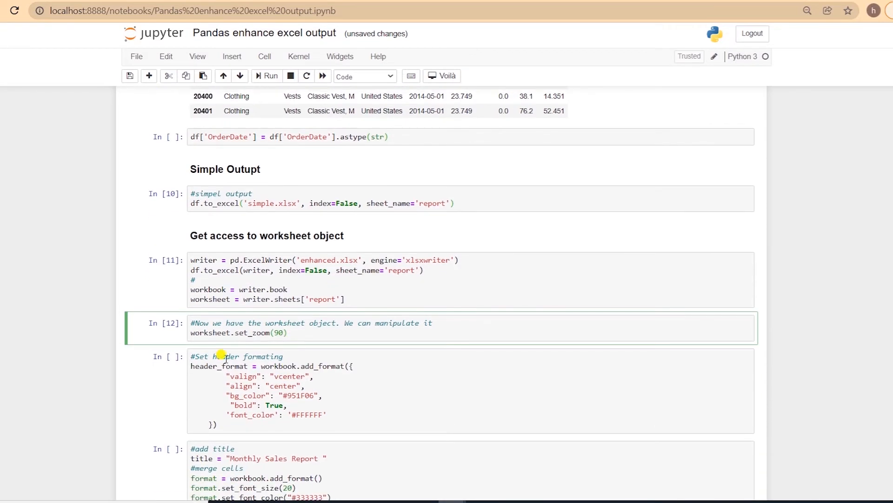
pyautogui.doubleClick(314, 366)
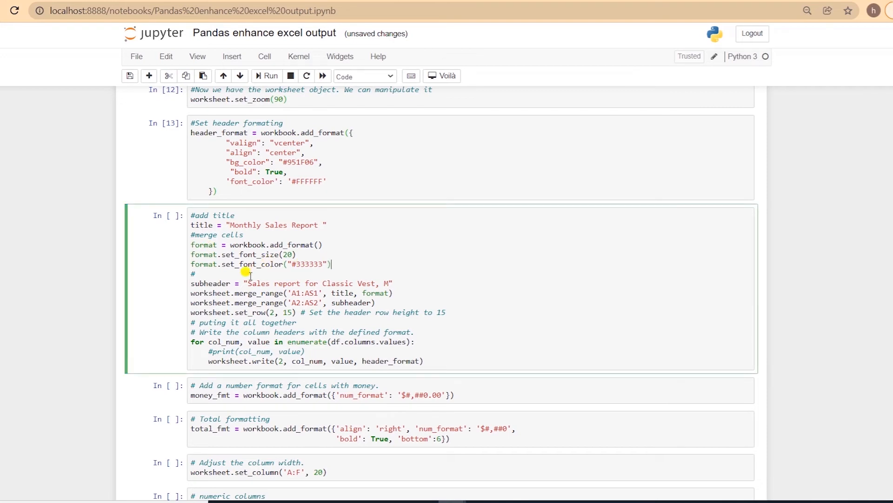
# Open the merged title and subheader cell with Monthly Sales Report and Classic Vest text
pyautogui.doubleClick(210, 284)
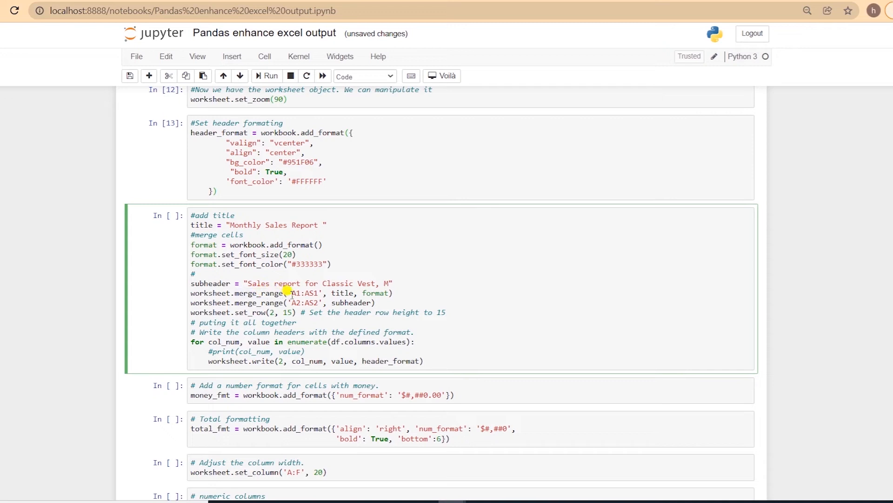
pyautogui.moveTo(333, 293)
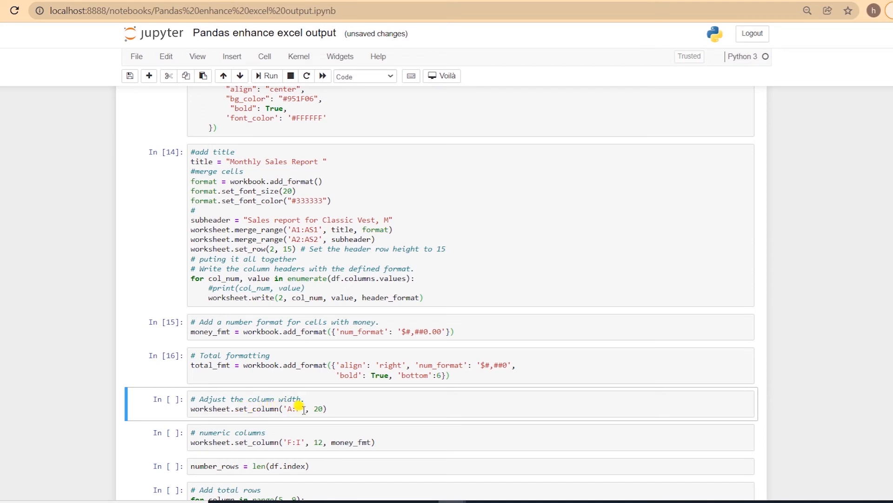
# Set columns A:F to width 20 and run the F:I money format cell
pyautogui.write('F')
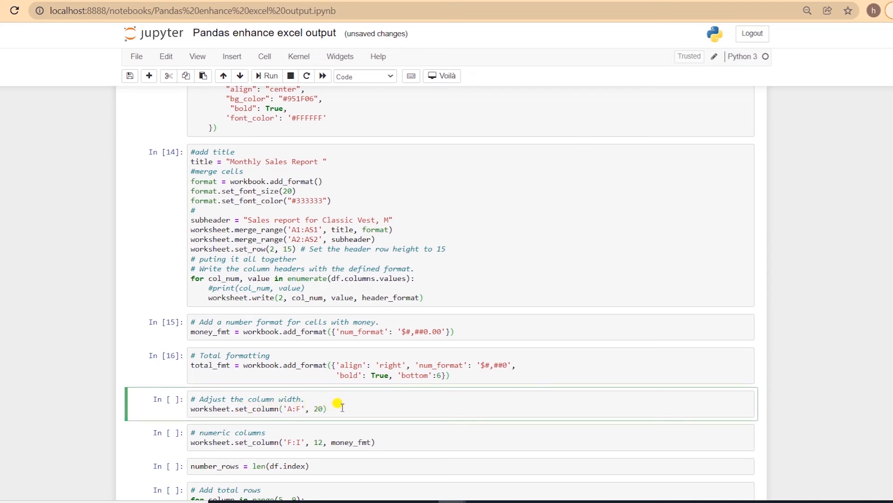
pyautogui.press('shift+enter')
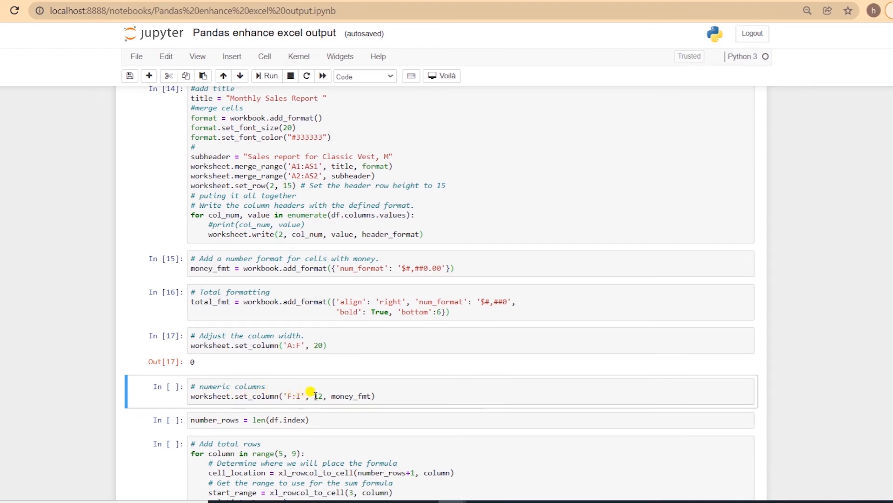
pyautogui.click(380, 396)
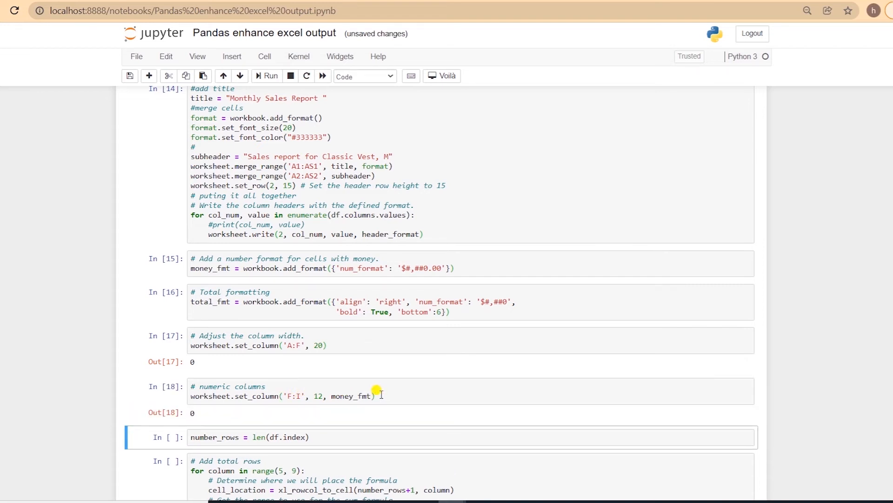
pyautogui.moveTo(404, 379)
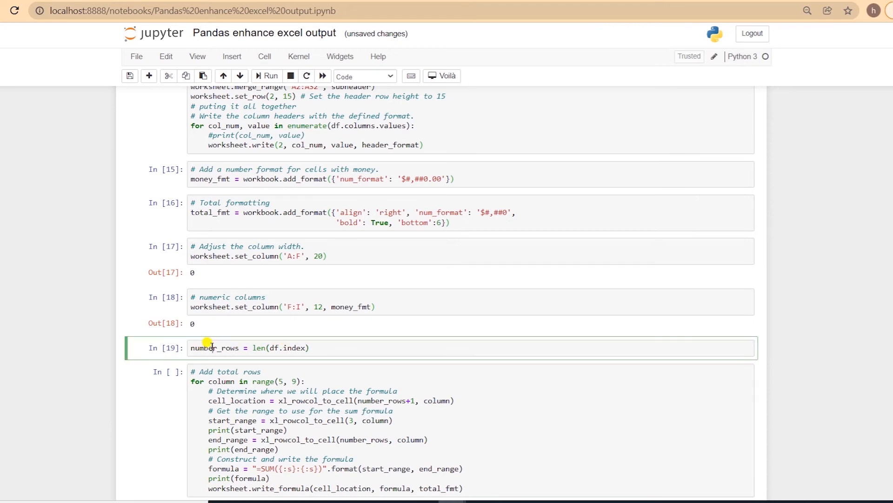
# Run the row-count and SUM total-rows cells, printing F4:F16 through I4:I16
pyautogui.click(191, 347)
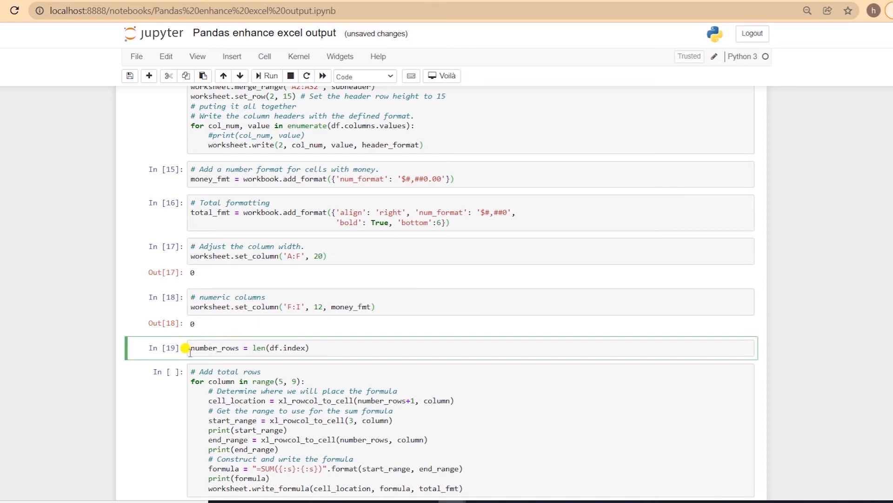
pyautogui.scroll(-3)
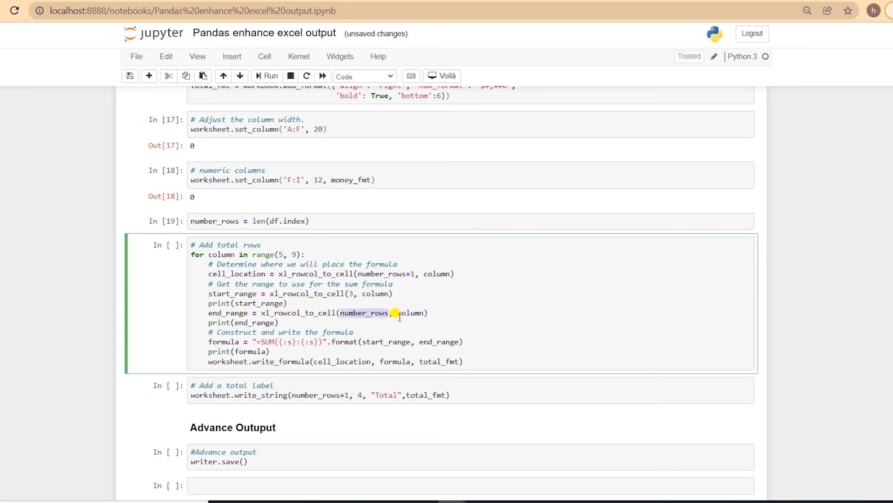
pyautogui.click(251, 221)
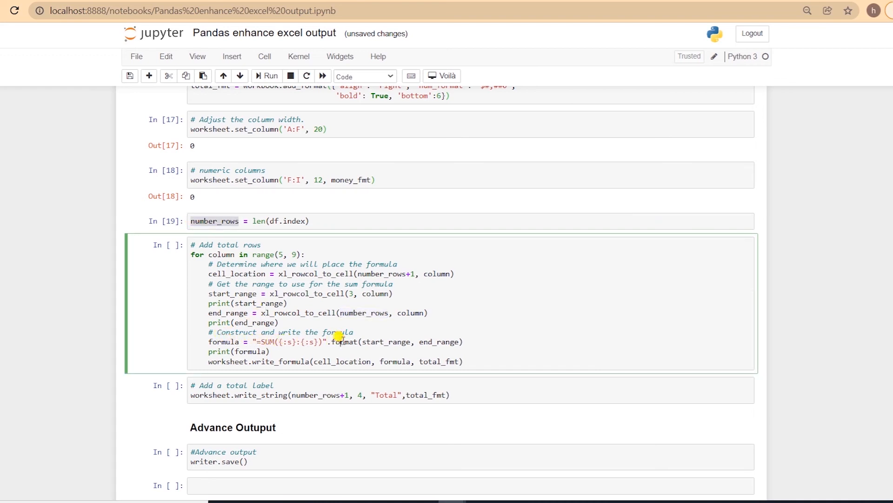
pyautogui.doubleClick(385, 341)
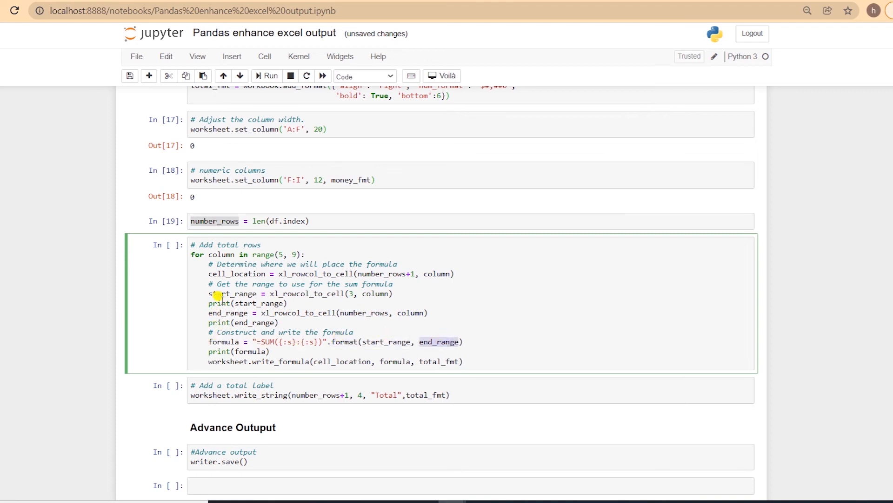
pyautogui.moveTo(279, 351)
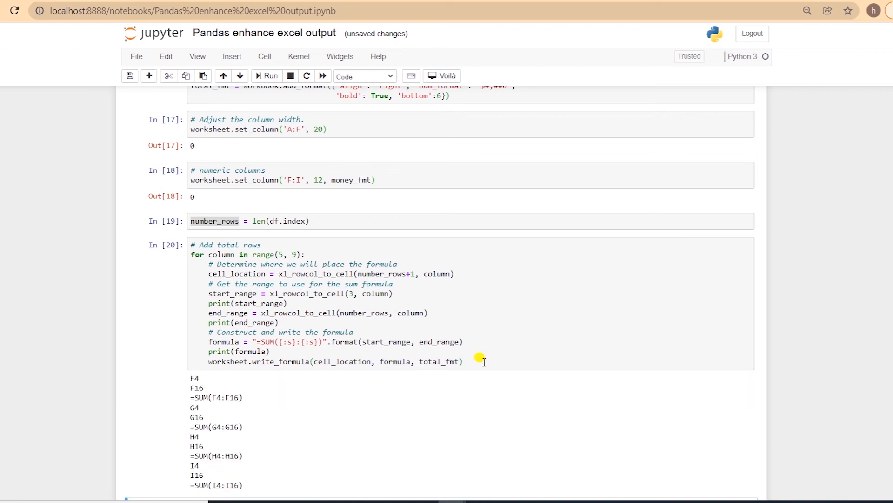
pyautogui.scroll(-3)
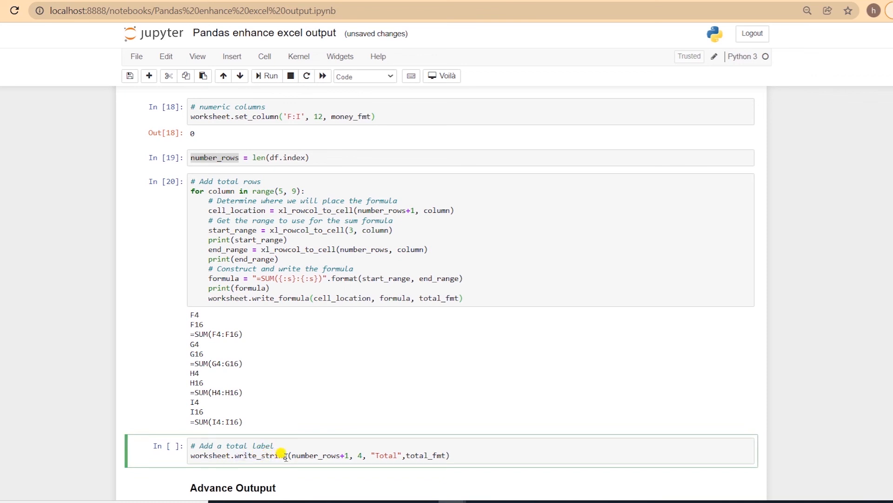
pyautogui.moveTo(524, 448)
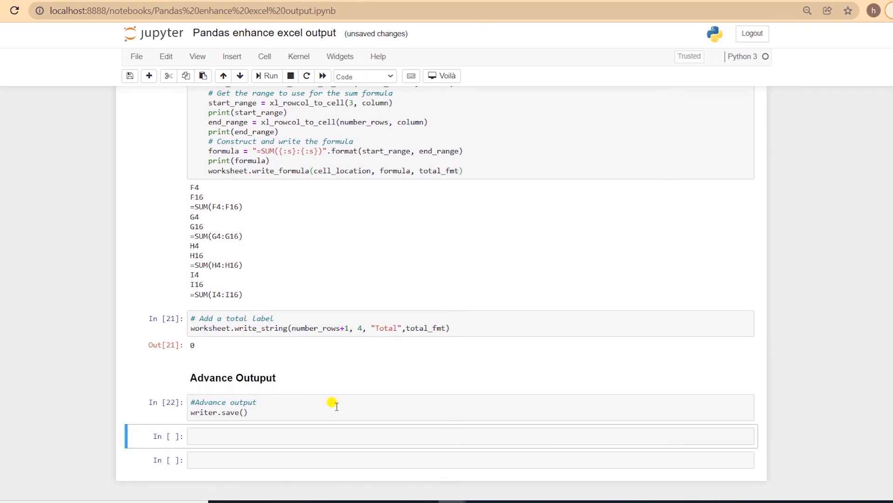
pyautogui.moveTo(333, 458)
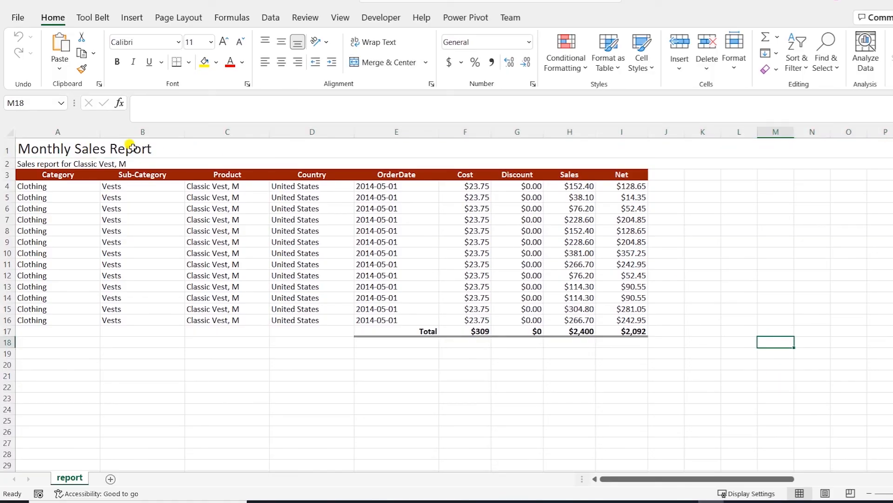
pyautogui.moveTo(150, 164)
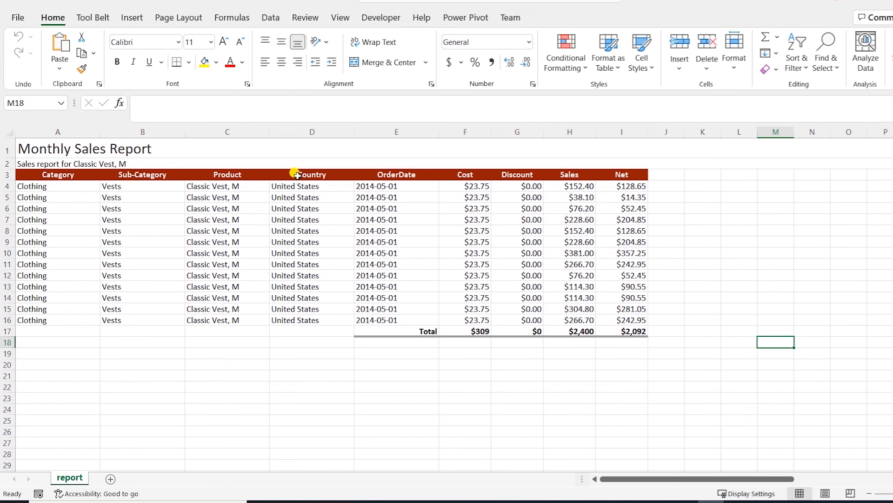
pyautogui.moveTo(60, 217)
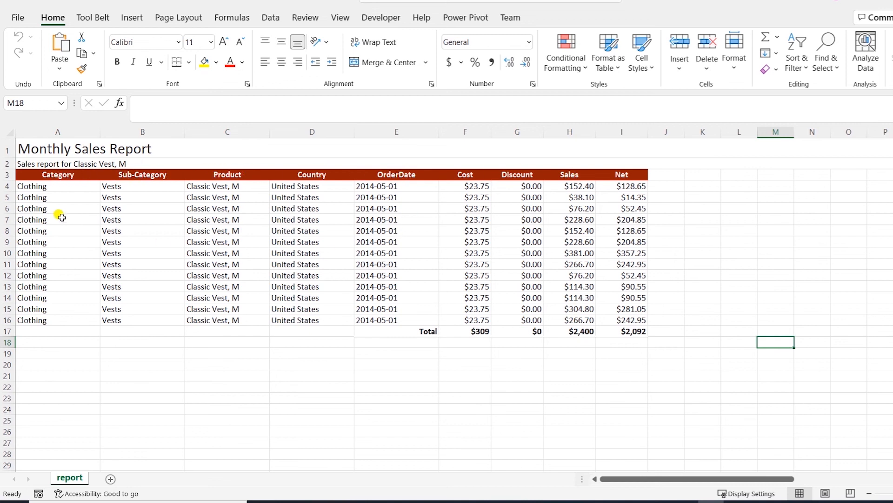
pyautogui.moveTo(309, 221)
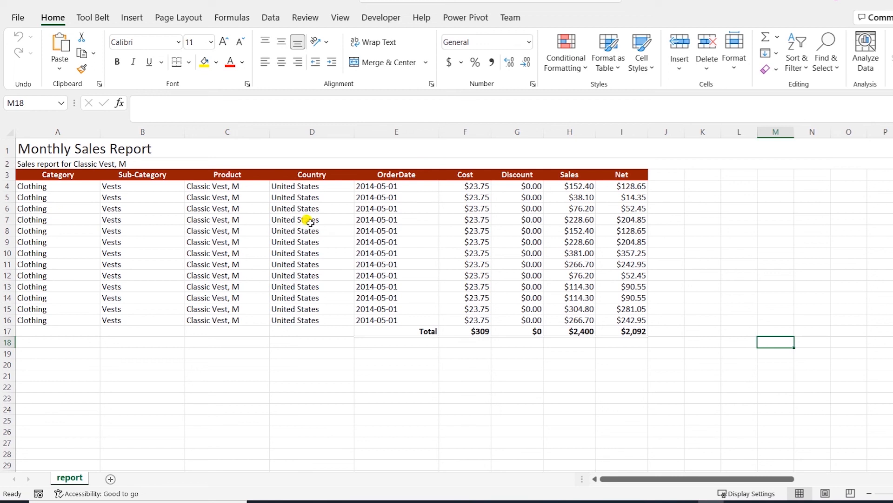
pyautogui.moveTo(463, 221)
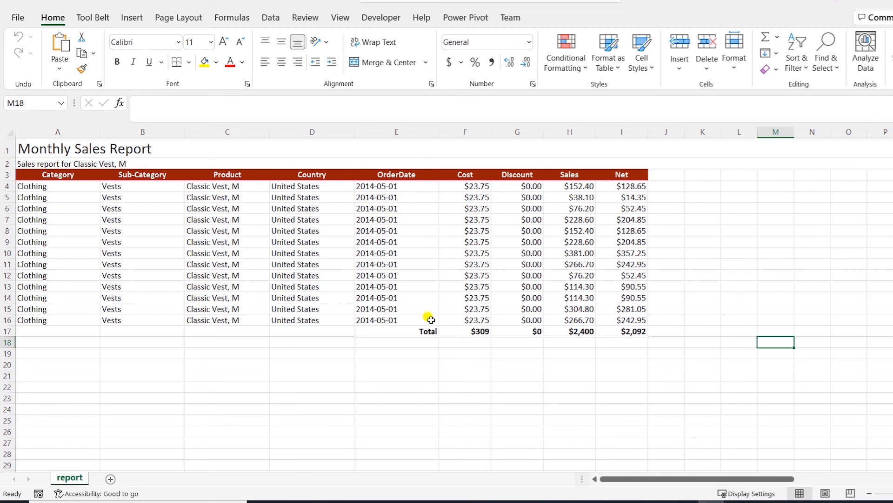
pyautogui.moveTo(637, 341)
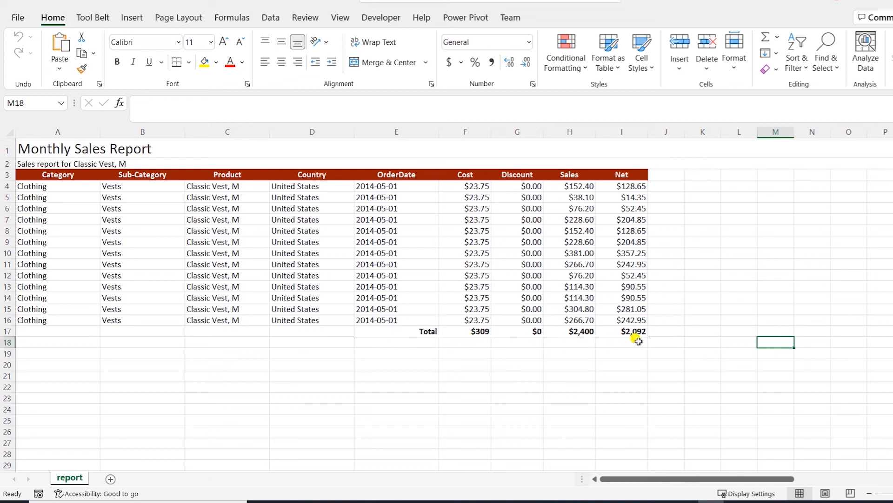
pyautogui.moveTo(341, 361)
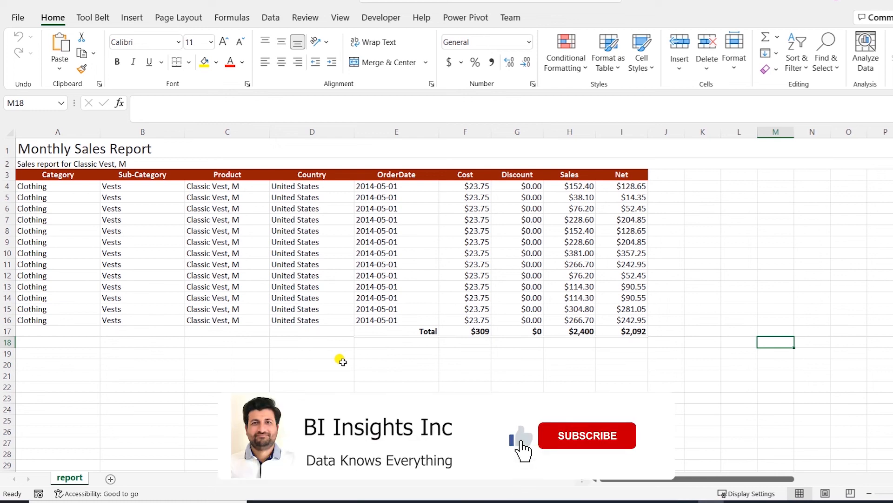
# Inspect enhanced.xlsx with red headers, currency columns and totals $309, $0, $2,400, $2,092
pyautogui.click(586, 435)
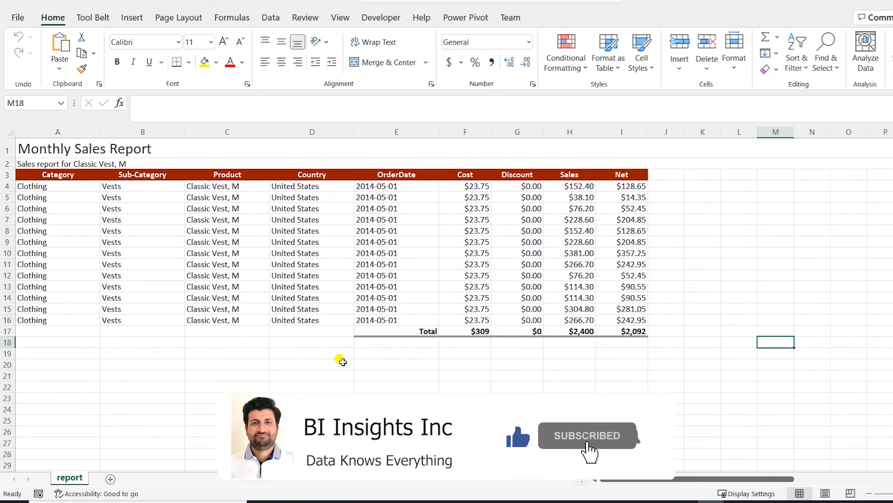